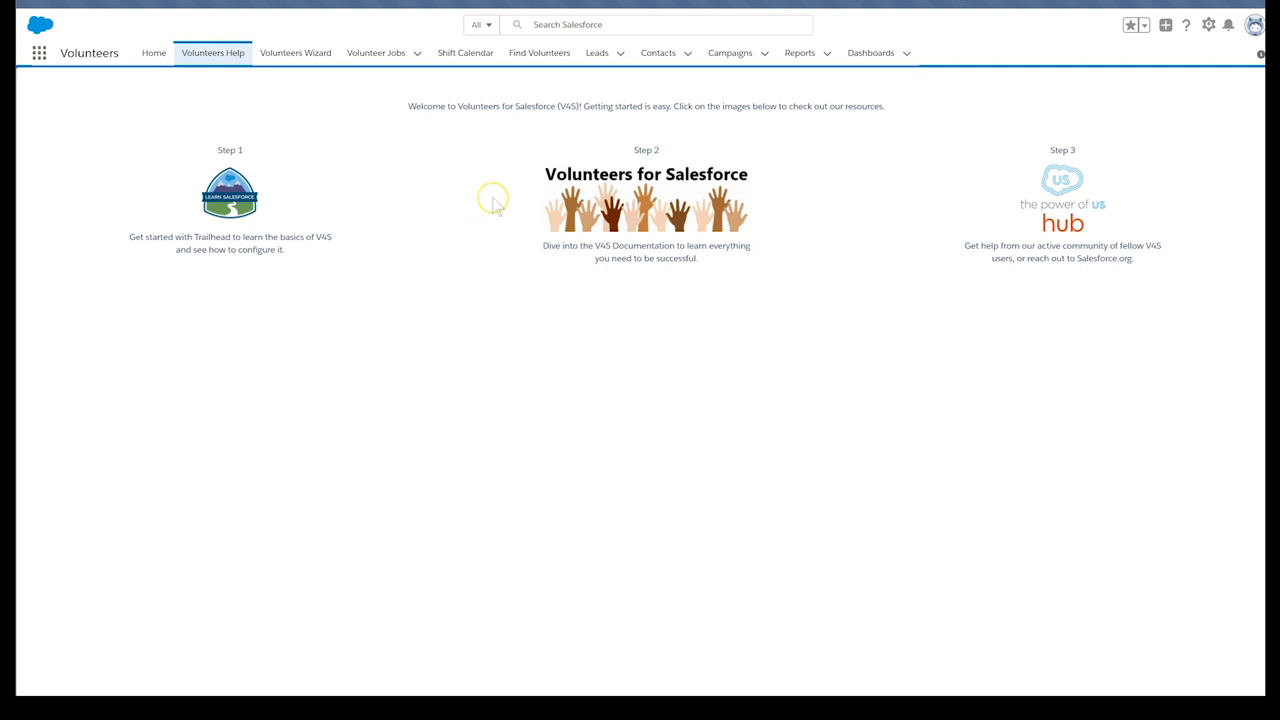
{"action": "mouse_move", "coordinate": [170, 572]}
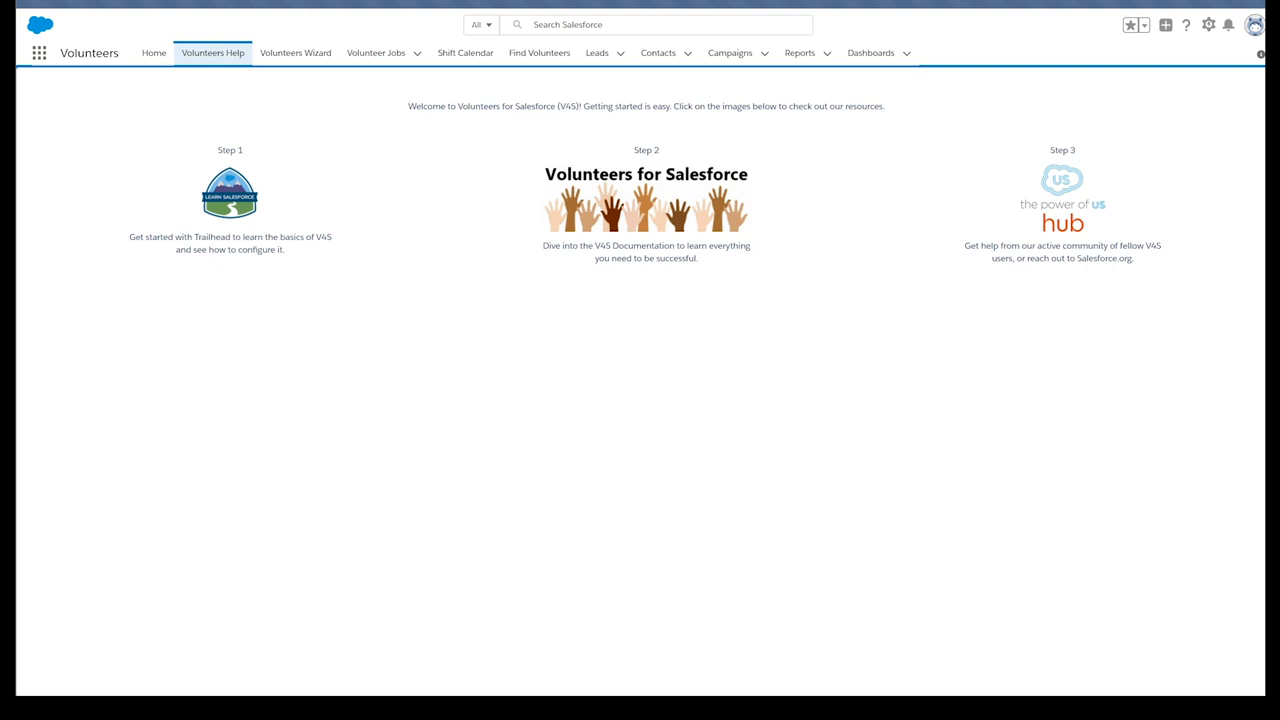
From the campaign's Volunteer Jobs related list, bring up the Bingo Caller job record.
{"action": "left_click", "coordinate": [416, 52]}
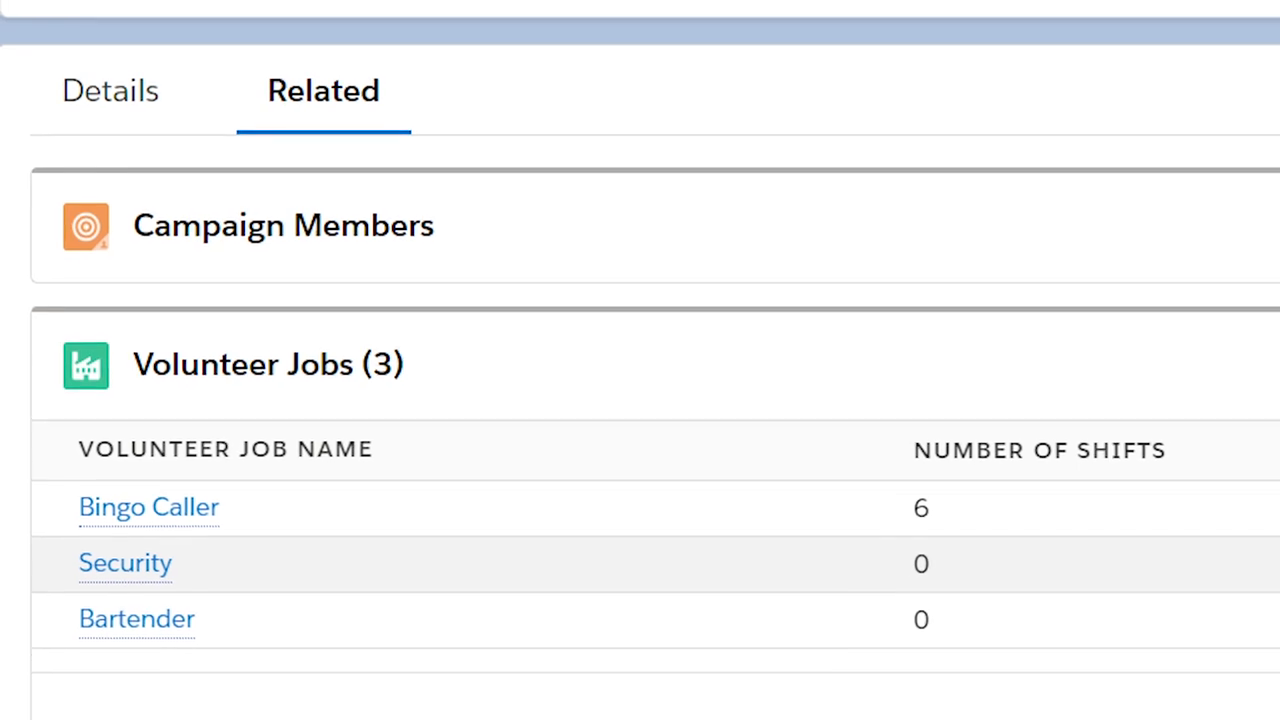
{"action": "scroll", "scroll_direction": "up", "scroll_amount": 3}
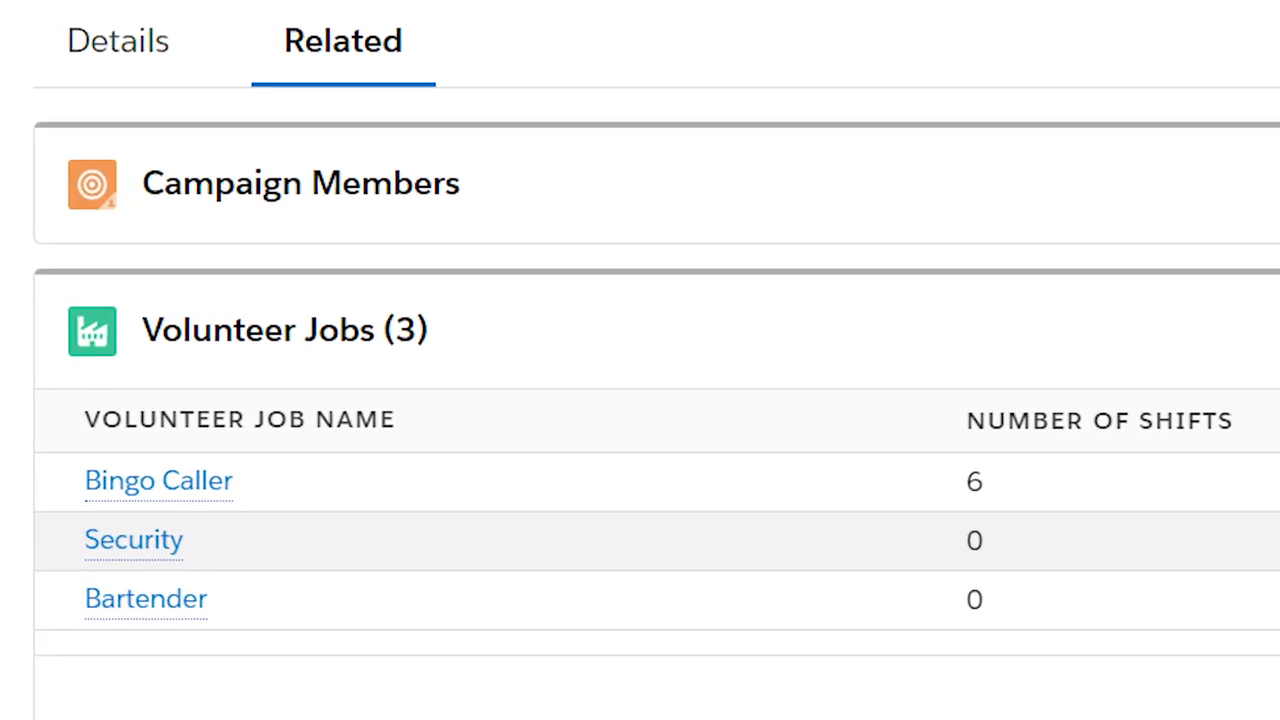
{"action": "scroll", "scroll_direction": "up", "scroll_amount": 3}
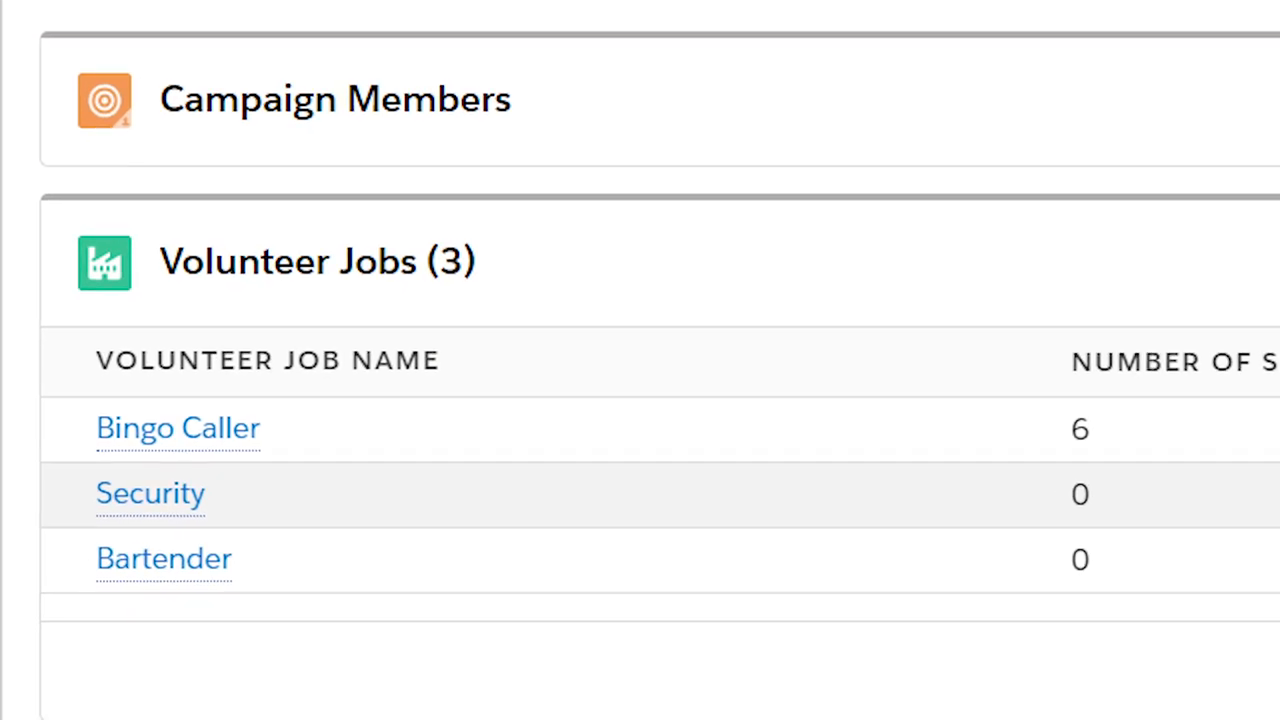
{"action": "scroll", "scroll_direction": "up", "scroll_amount": 3}
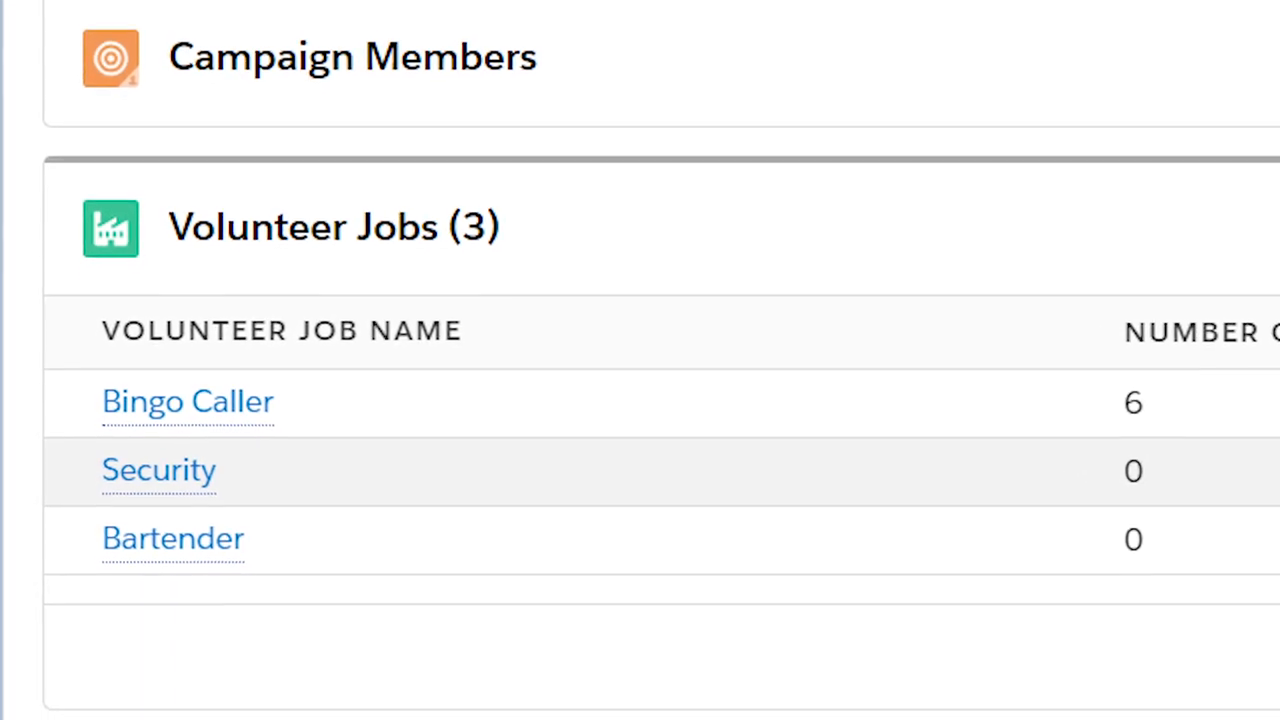
{"action": "scroll", "scroll_direction": "up", "scroll_amount": 3}
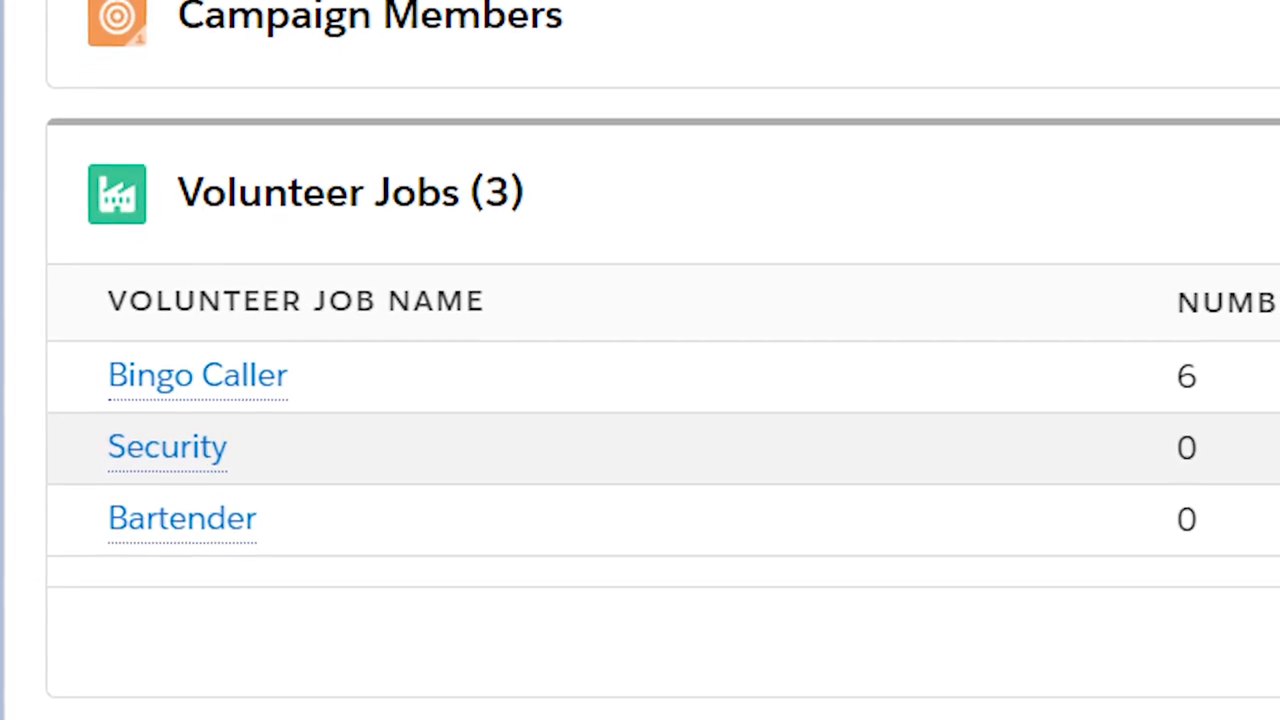
{"action": "left_click", "coordinate": [196, 374]}
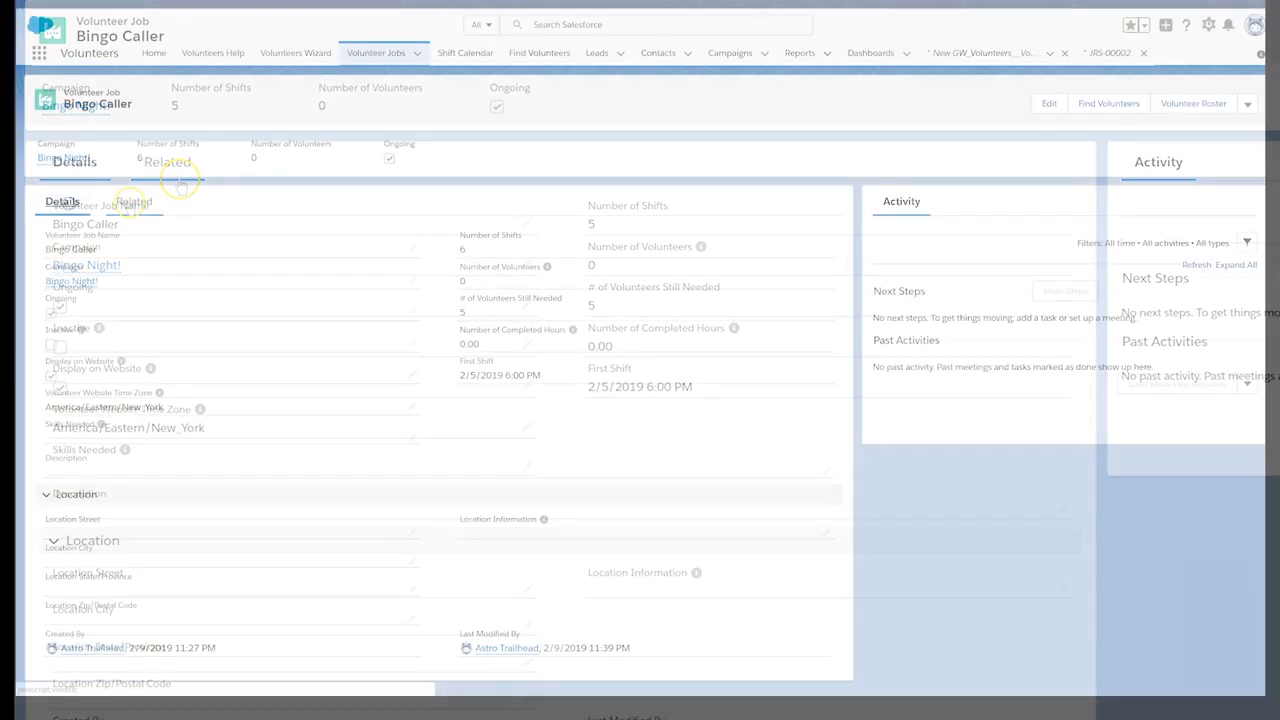
Begin a new Volunteer Recurrence Schedule from the Bingo Caller job's Related tab.
{"action": "left_click", "coordinate": [132, 200]}
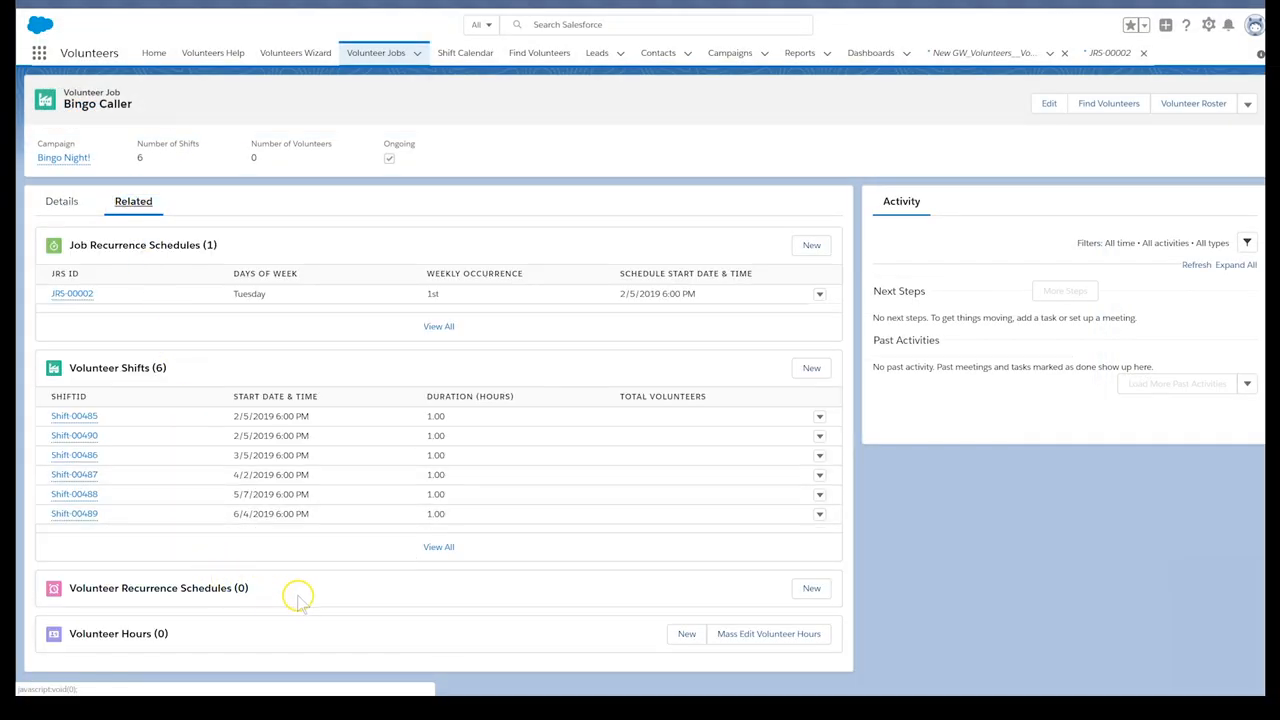
{"action": "mouse_move", "coordinate": [812, 588]}
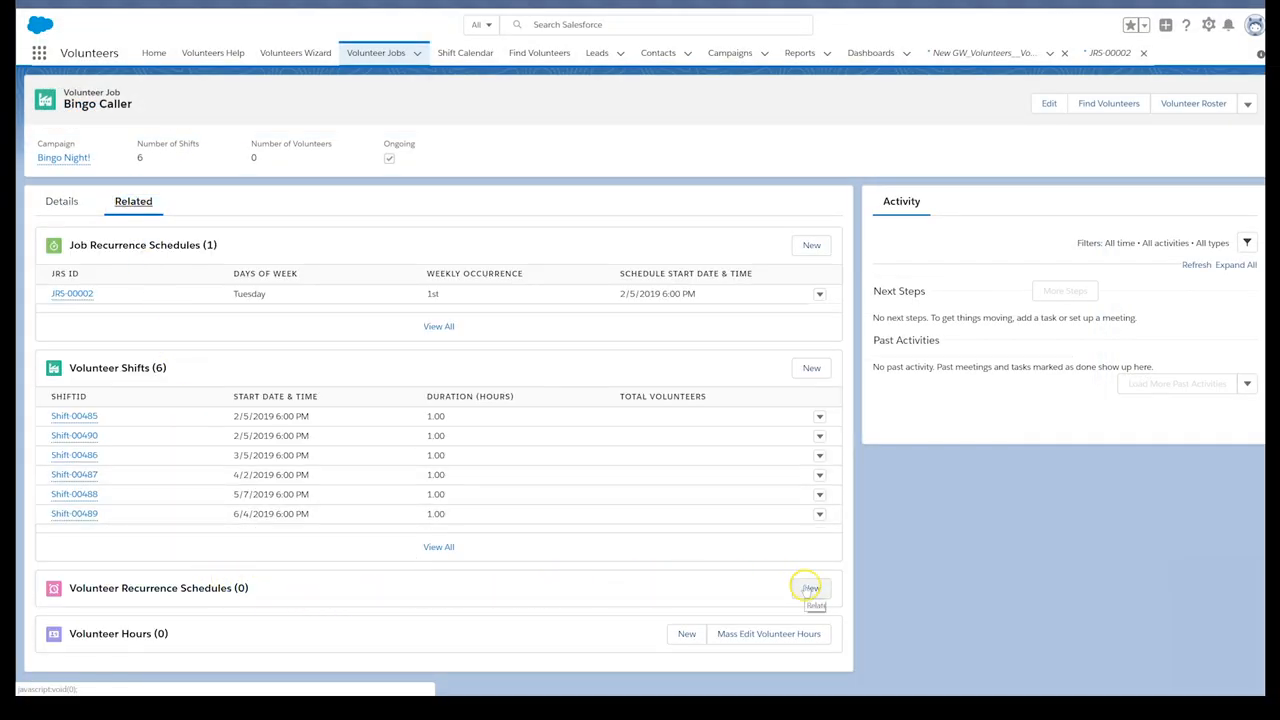
{"action": "left_click", "coordinate": [808, 588]}
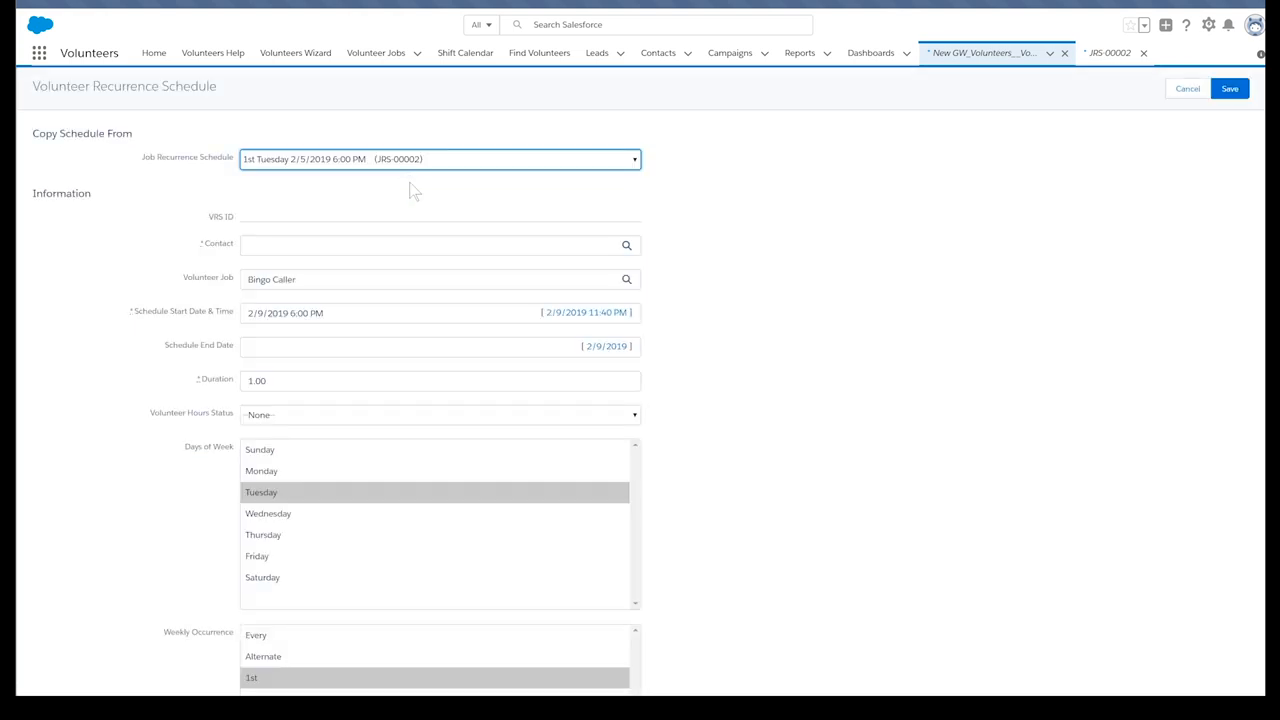
{"action": "left_click", "coordinate": [400, 244]}
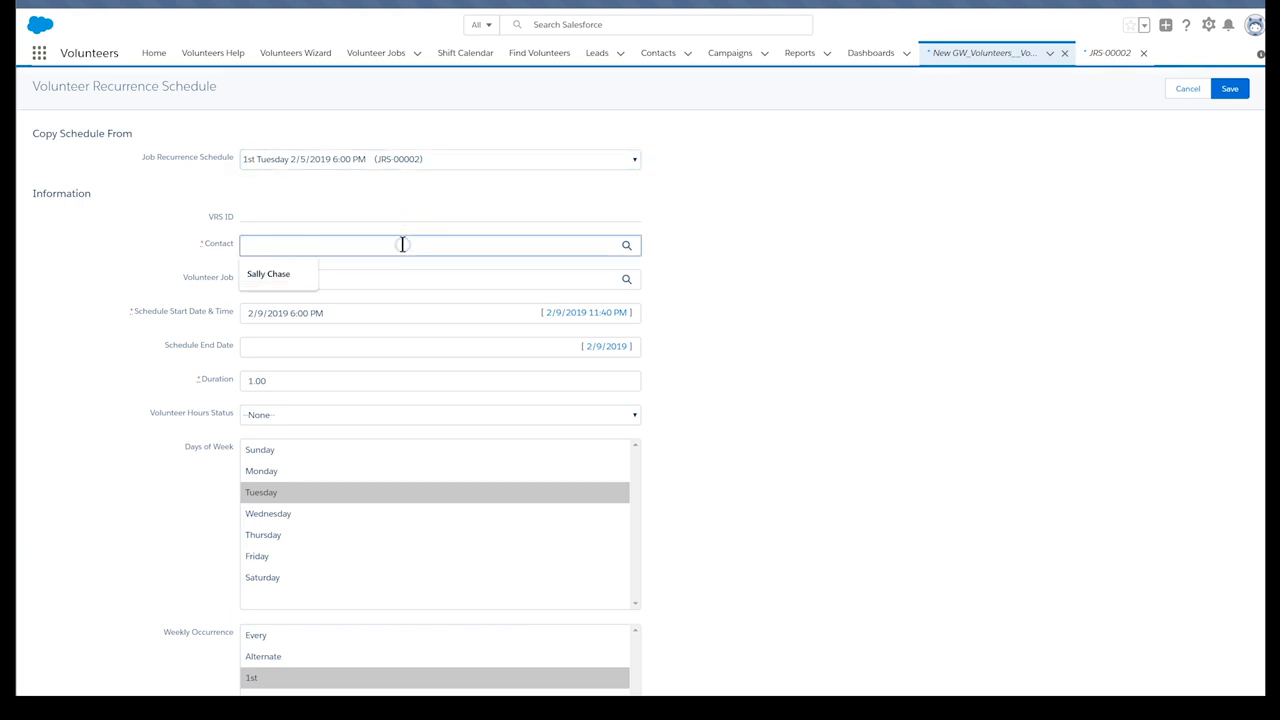
{"action": "left_click", "coordinate": [268, 272]}
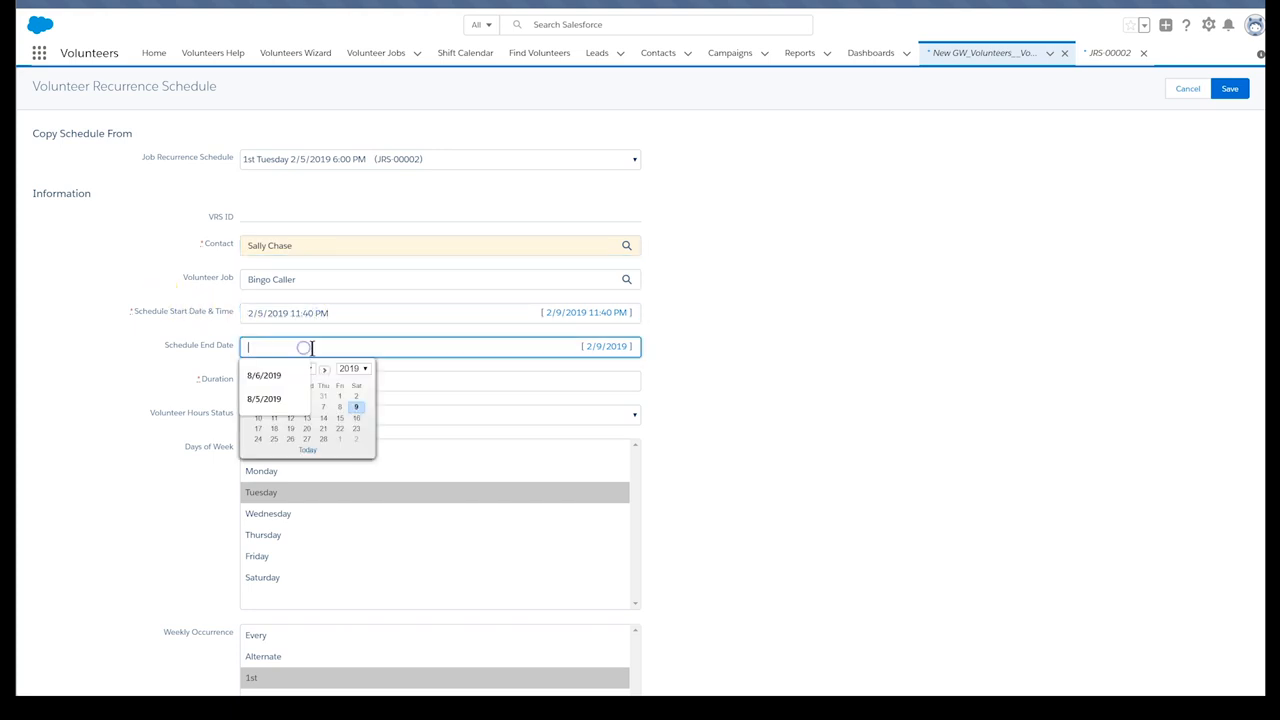
{"action": "left_click", "coordinate": [324, 368]}
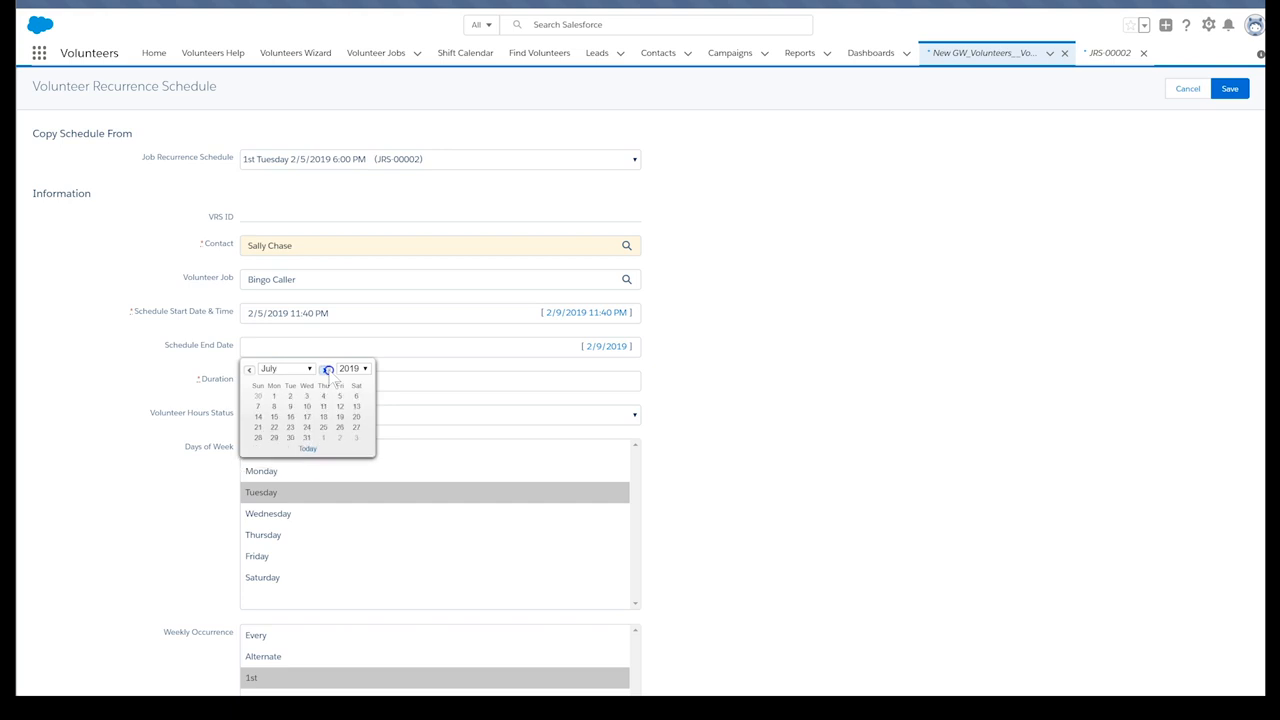
{"action": "left_click", "coordinate": [324, 368]}
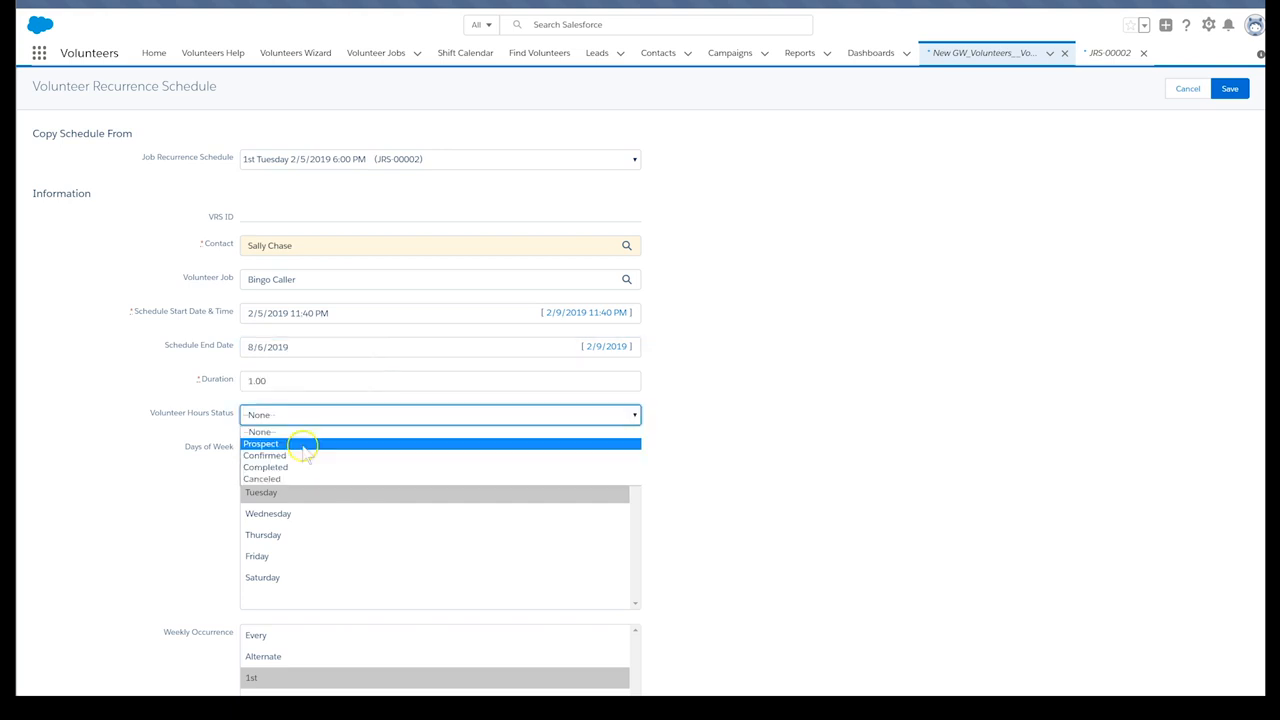
{"action": "left_click", "coordinate": [264, 456]}
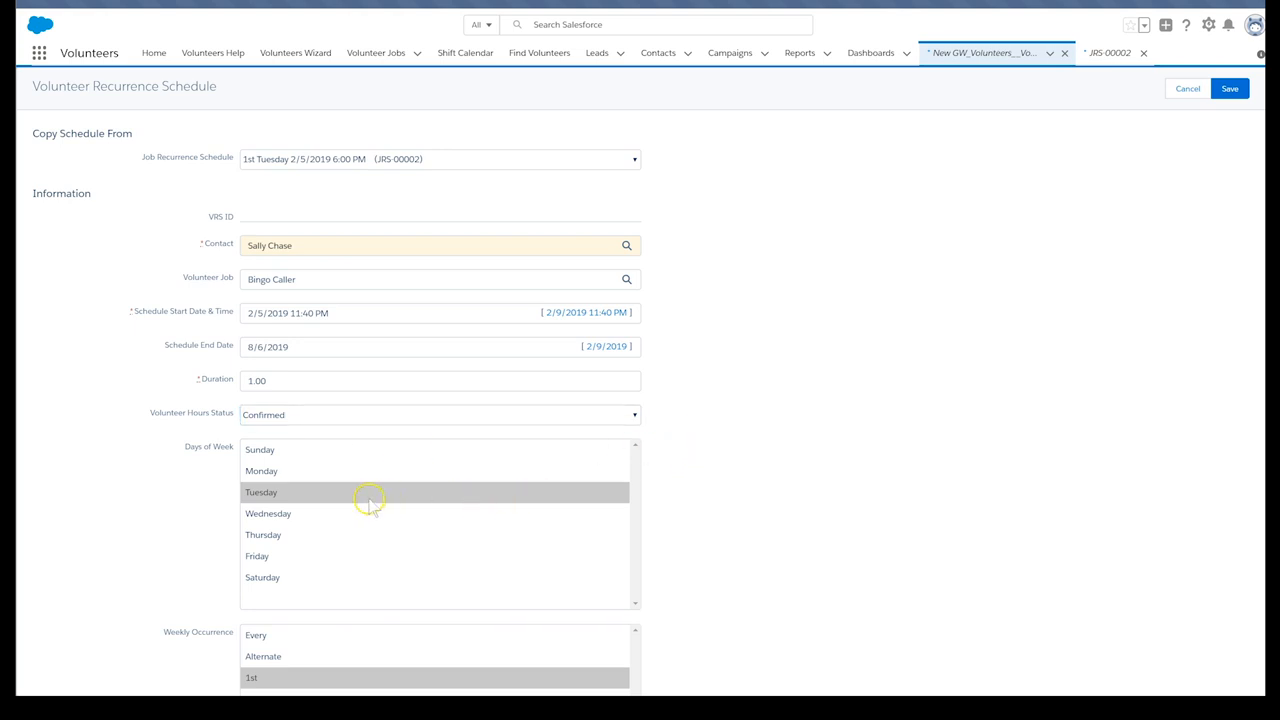
{"action": "left_click", "coordinate": [370, 492]}
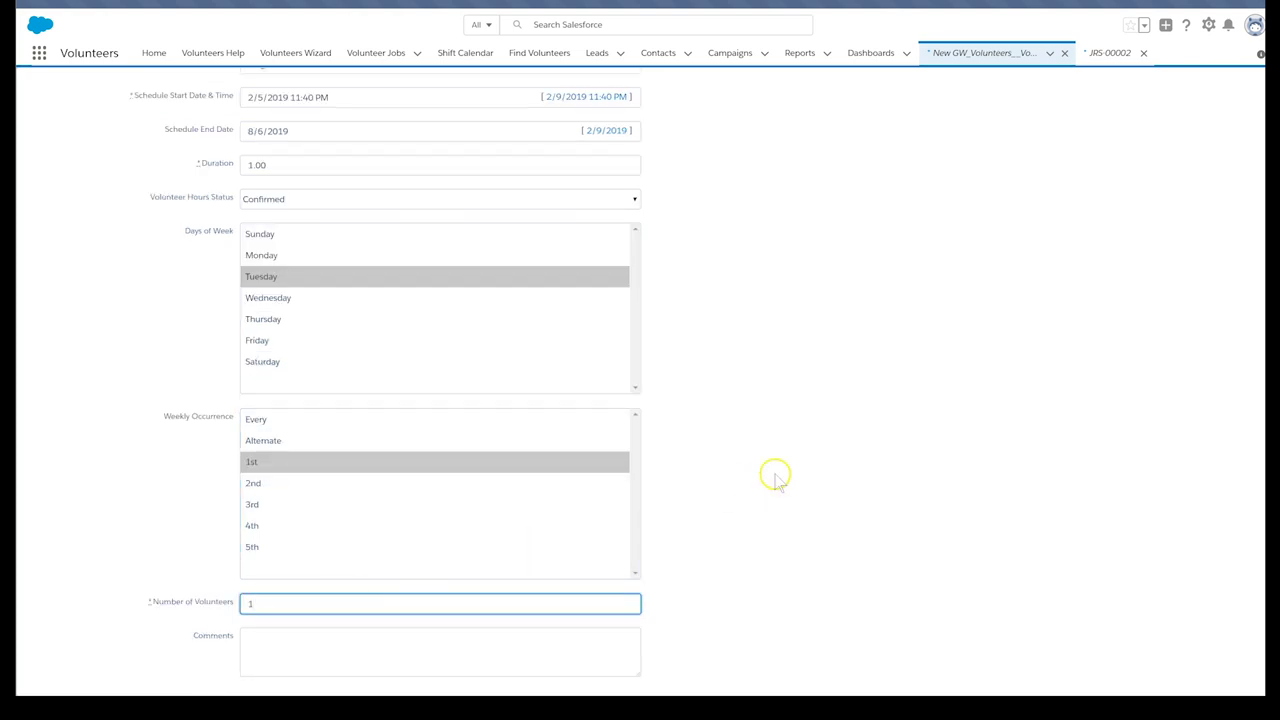
Save the schedule and view the resulting VRS-00000 record from the job's Volunteer Recurrence Schedules list.
{"action": "scroll", "scroll_direction": "up", "scroll_amount": 3}
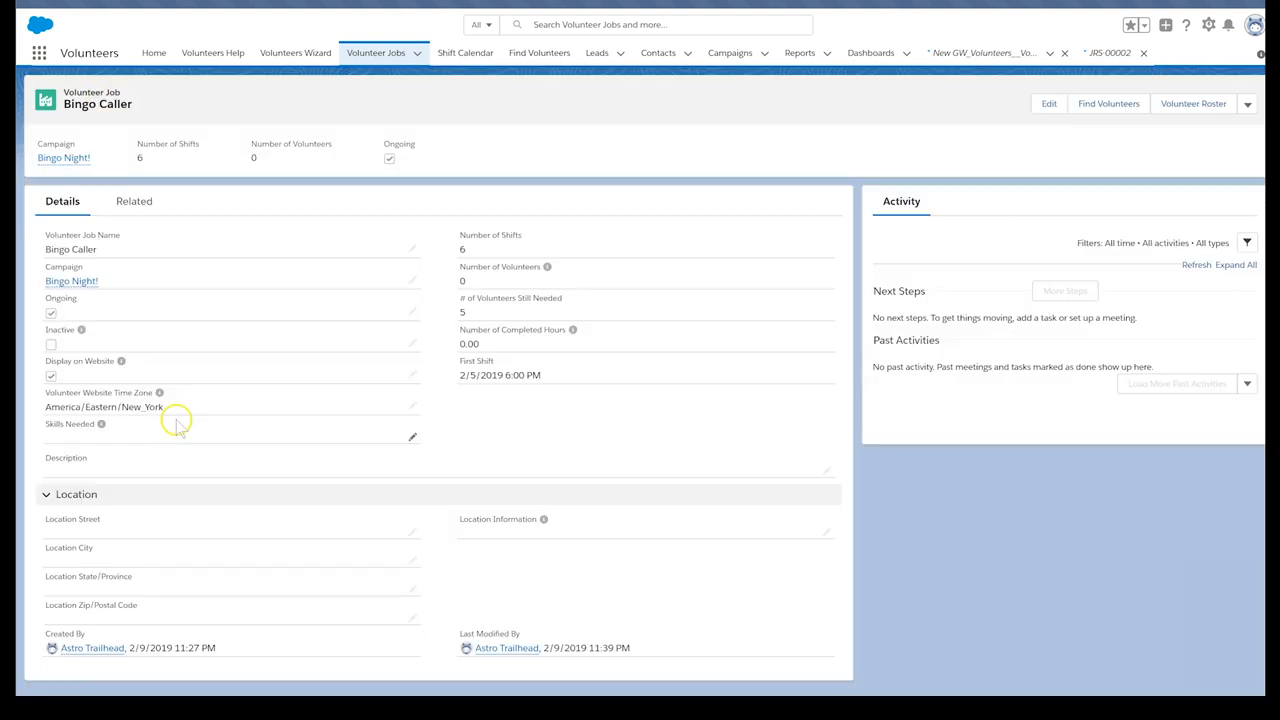
{"action": "left_click", "coordinate": [132, 200]}
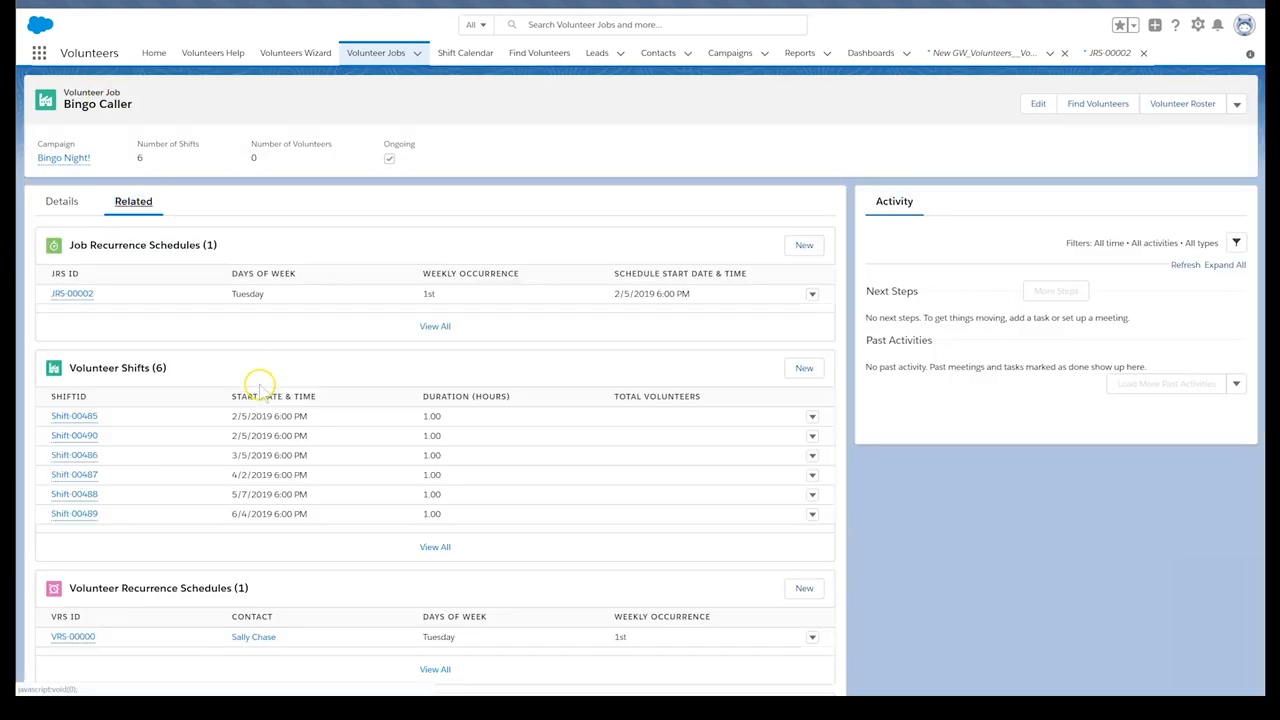
{"action": "left_click", "coordinate": [72, 636]}
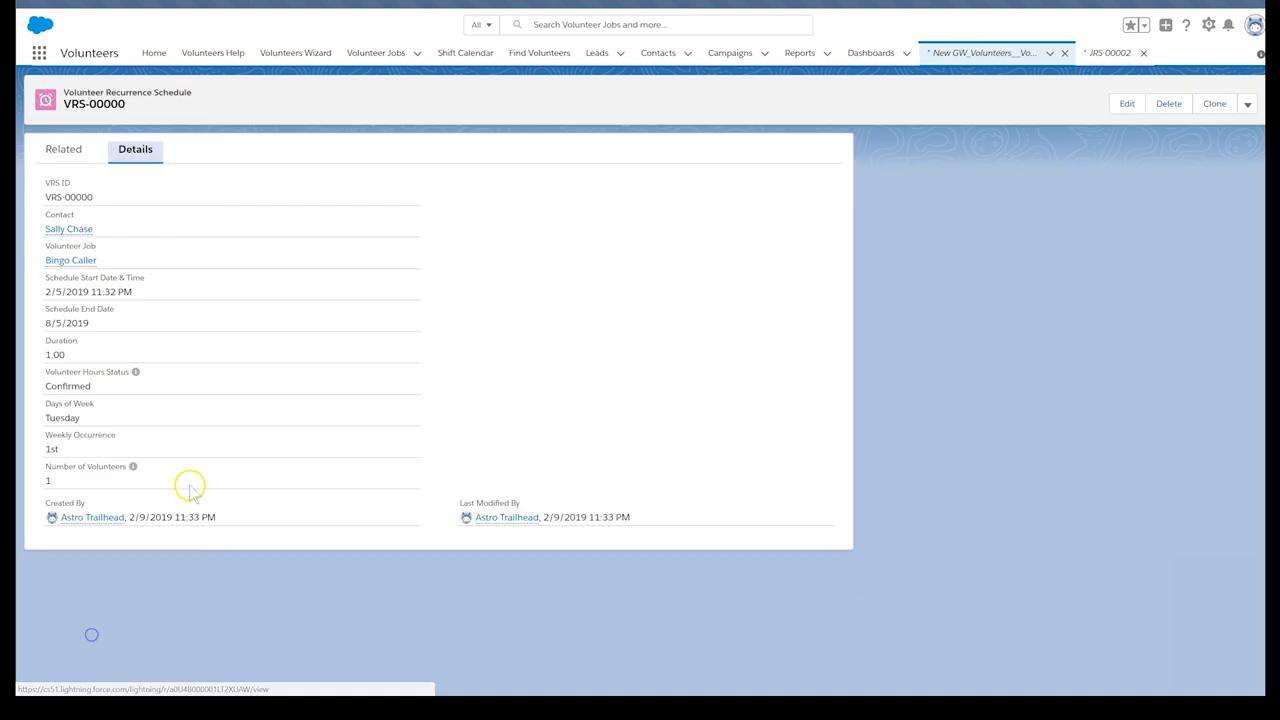
{"action": "mouse_move", "coordinate": [192, 476]}
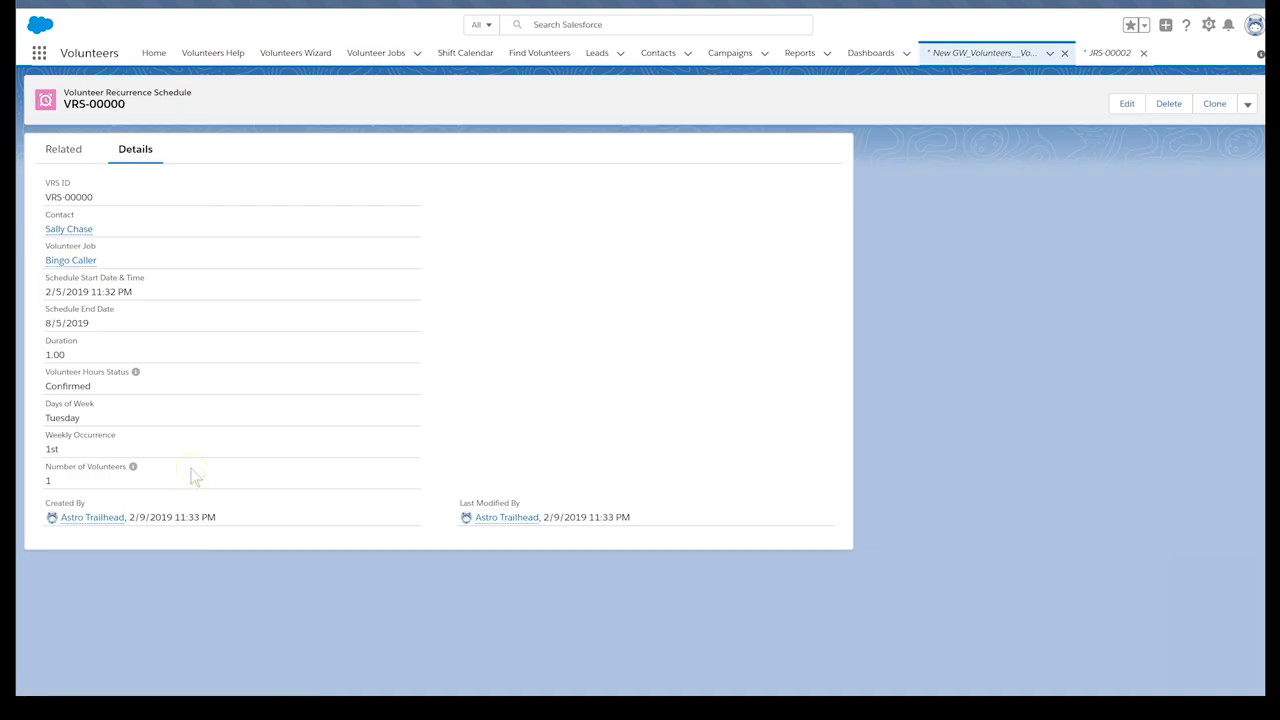